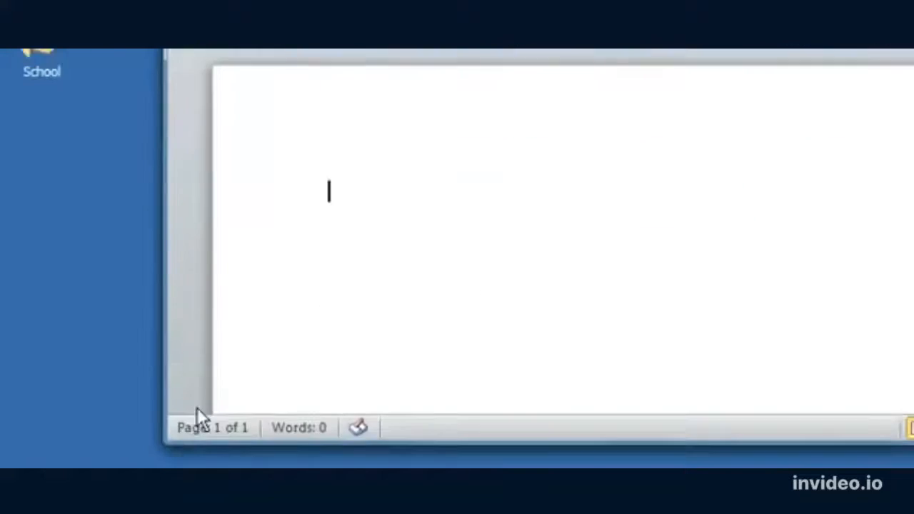
# Step: Launch Microsoft Word 2010 from All Programs > Microsoft Office in the Start menu
pyautogui.click(28, 450)
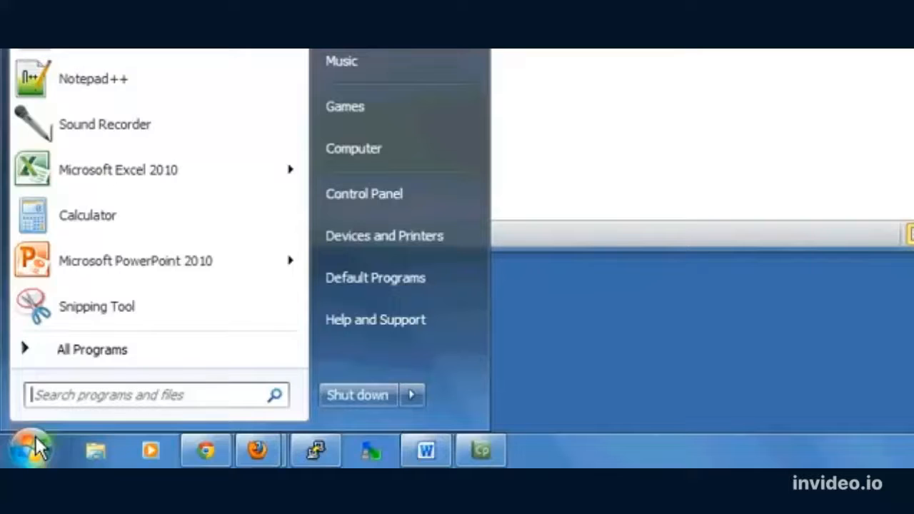
pyautogui.moveTo(91, 350)
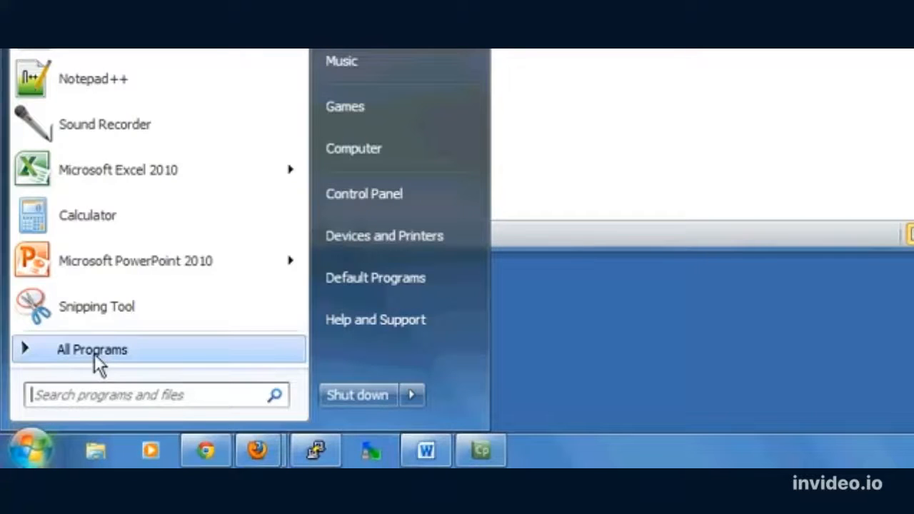
pyautogui.click(91, 350)
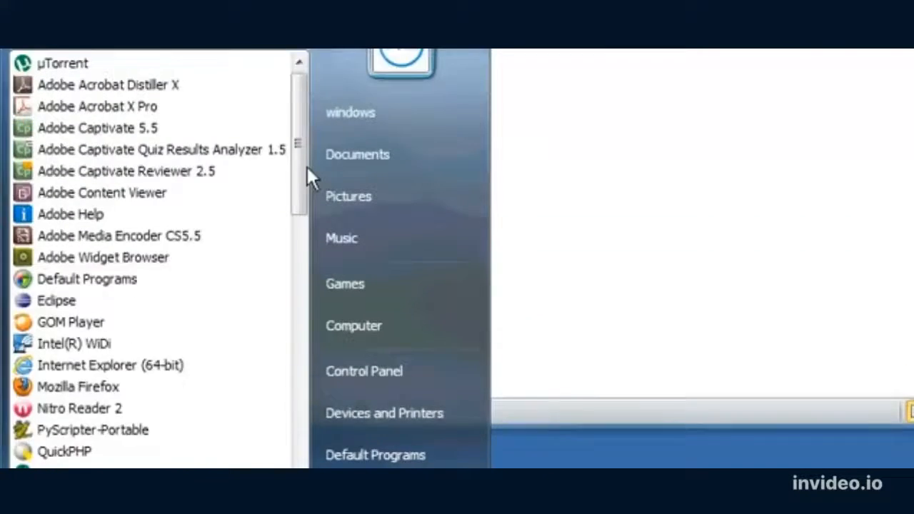
pyautogui.scroll(-3)
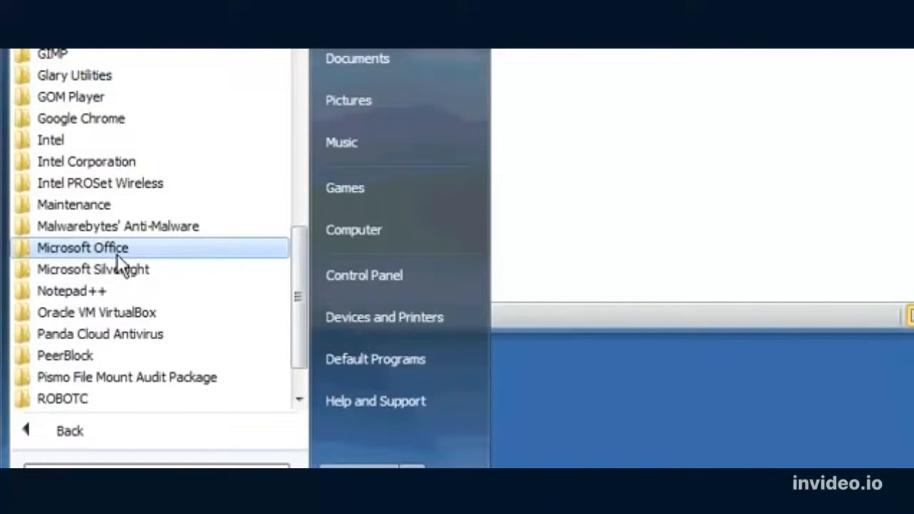
pyautogui.click(82, 248)
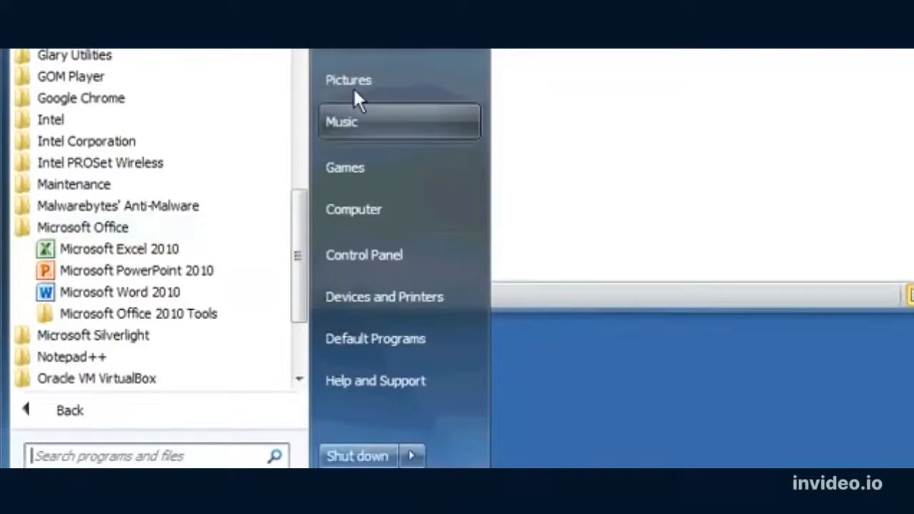
pyautogui.click(119, 291)
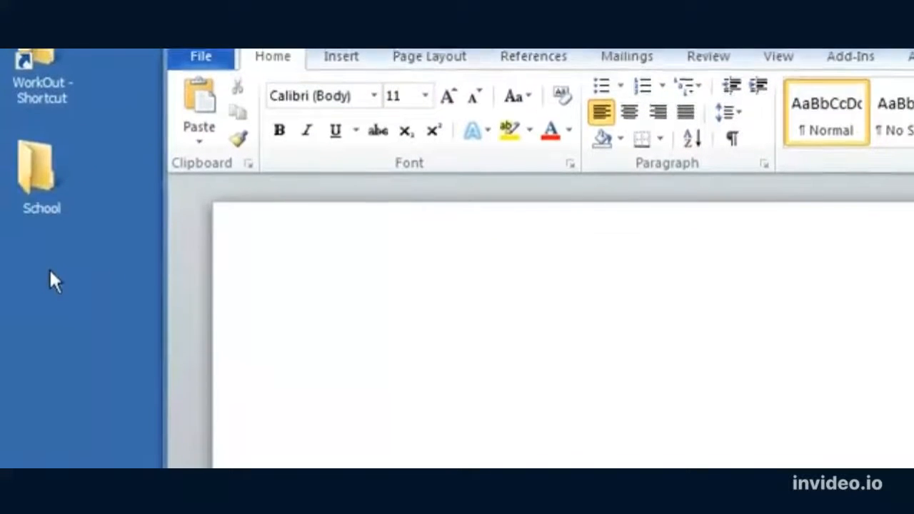
# Step: Add a new Microsoft Word Document to the desktop through the desktop's New menu
pyautogui.rightClick(56, 280)
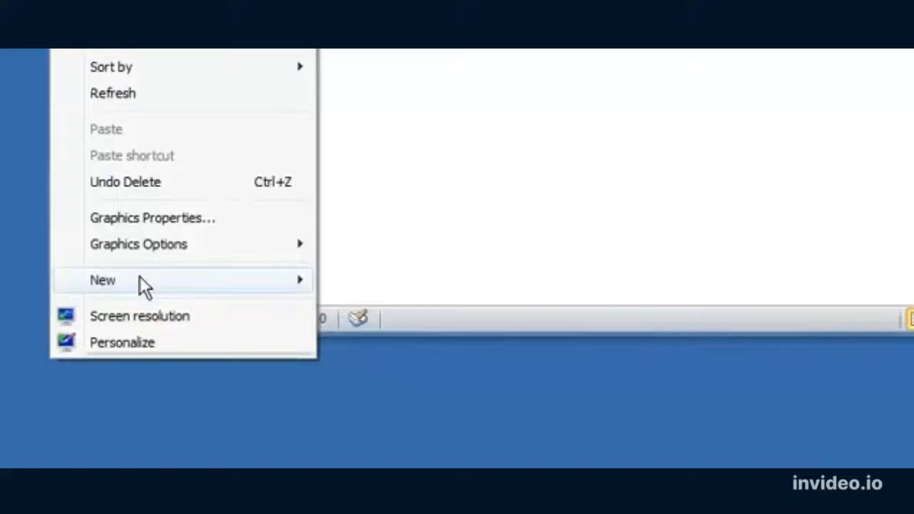
pyautogui.moveTo(102, 280)
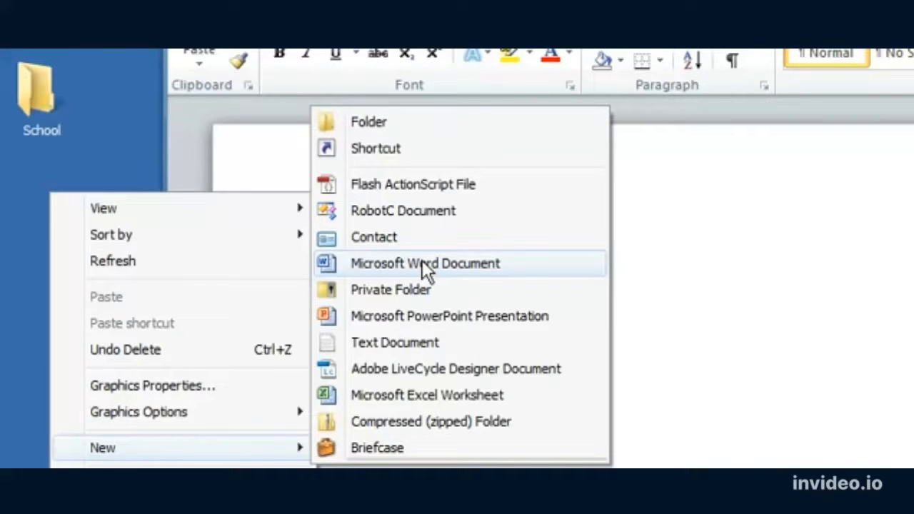
pyautogui.click(425, 263)
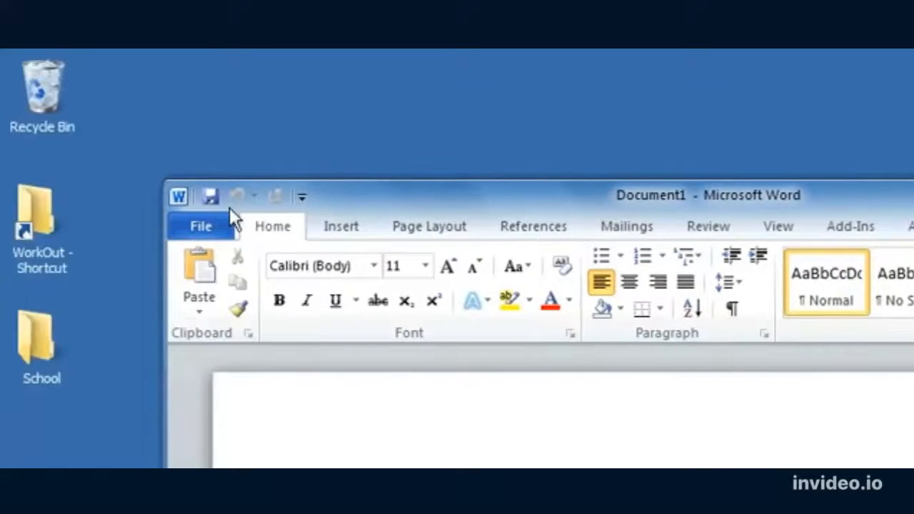
pyautogui.moveTo(517, 239)
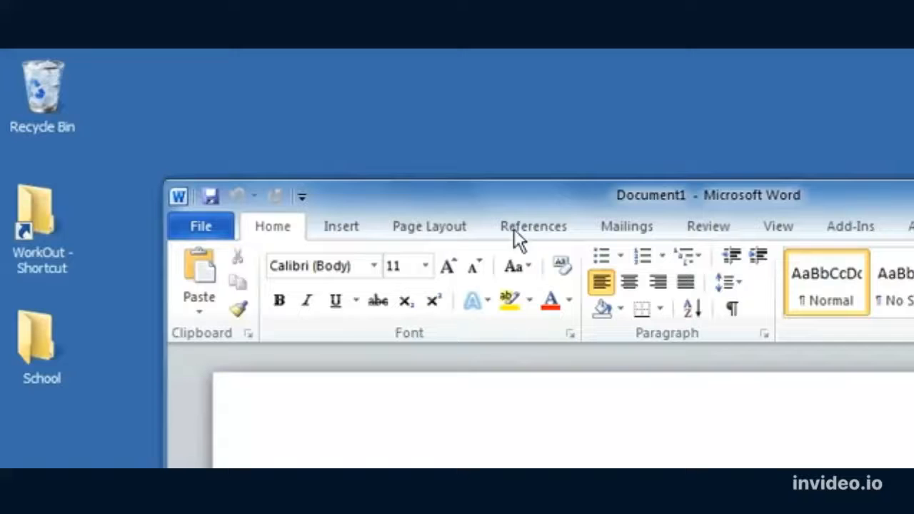
pyautogui.moveTo(211, 200)
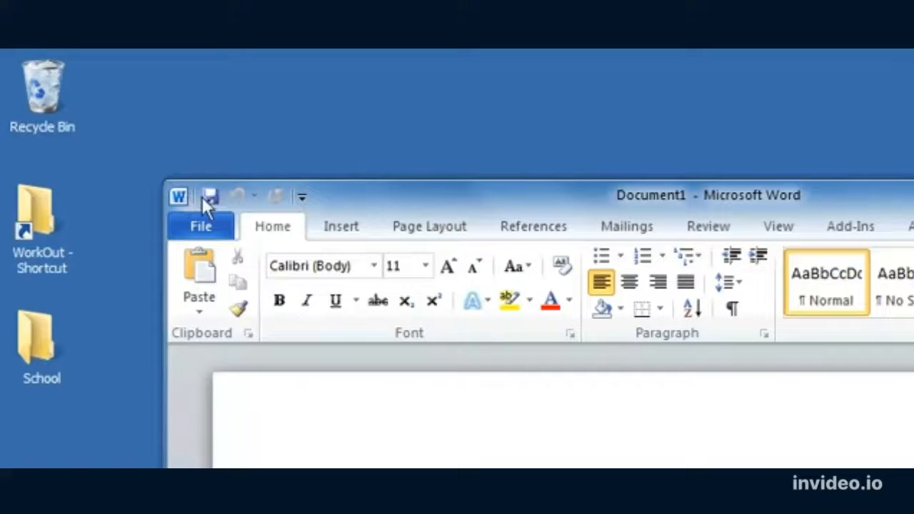
pyautogui.moveTo(213, 205)
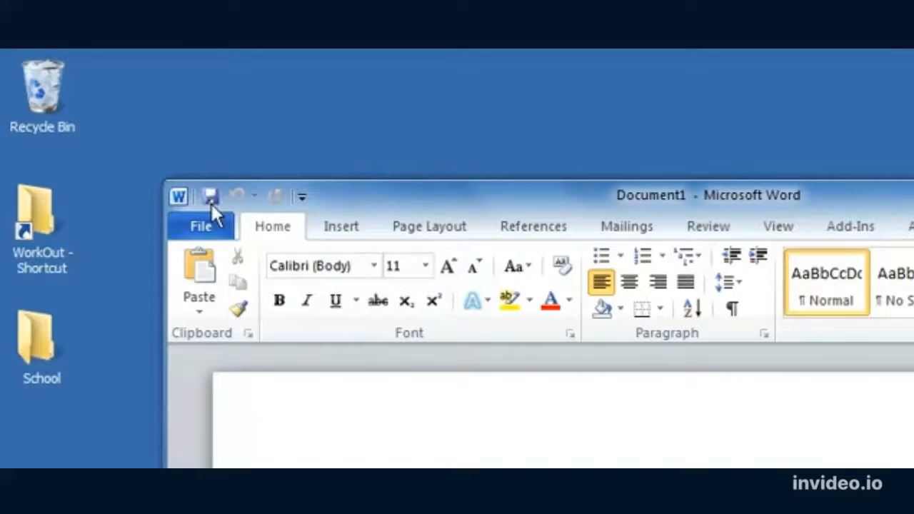
pyautogui.moveTo(225, 207)
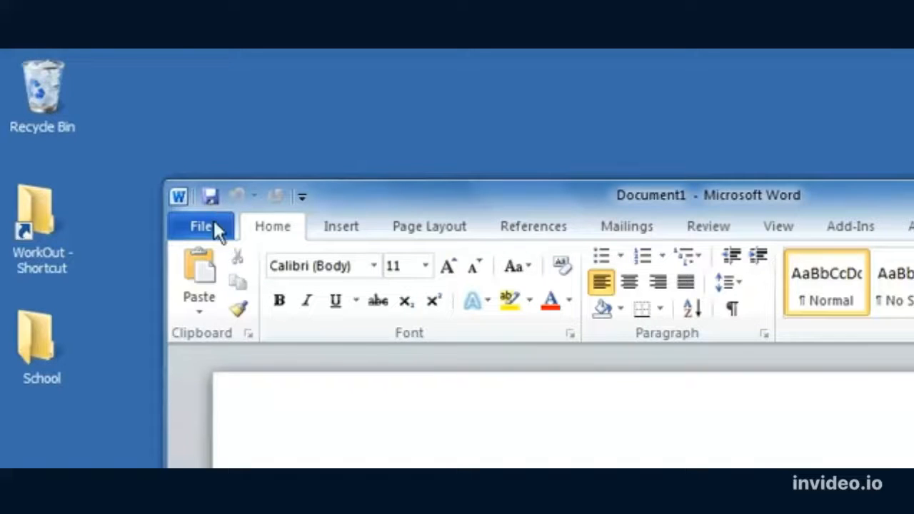
pyautogui.moveTo(340, 229)
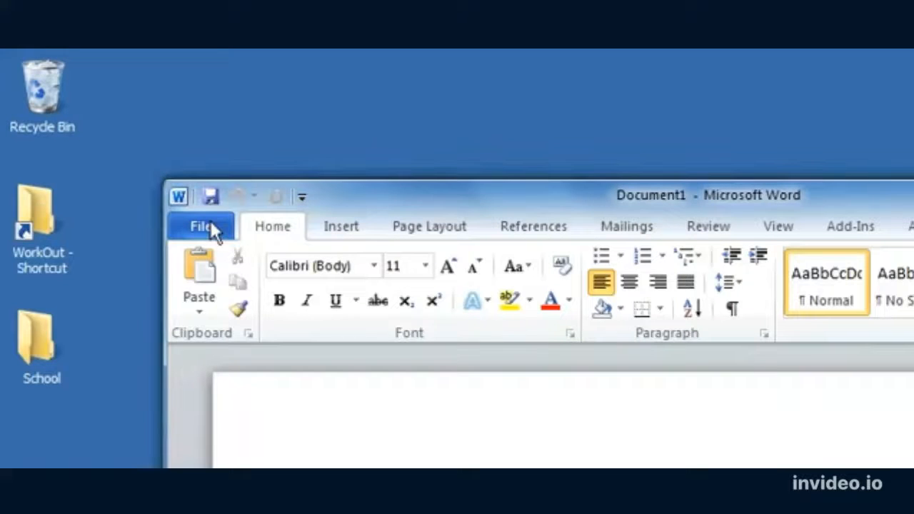
# Step: Show Document1's Backstage Info page with its Save and Save As commands
pyautogui.click(200, 226)
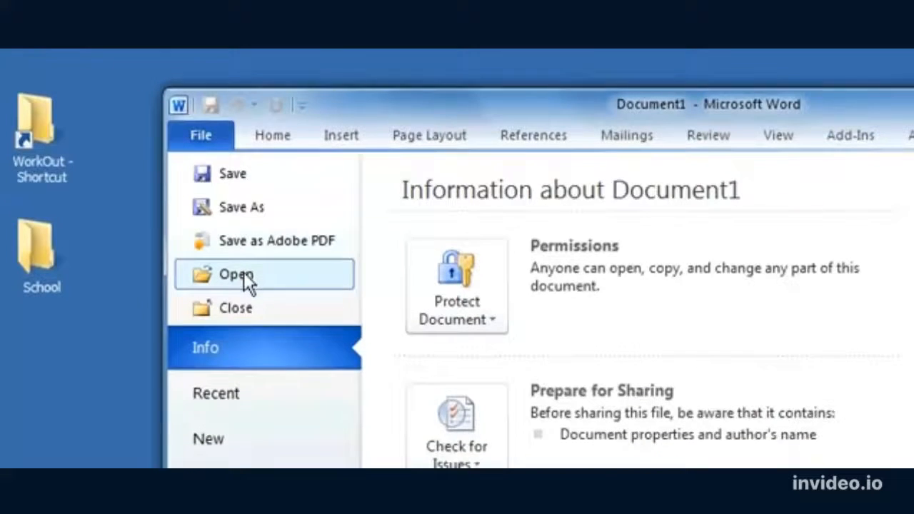
pyautogui.click(200, 135)
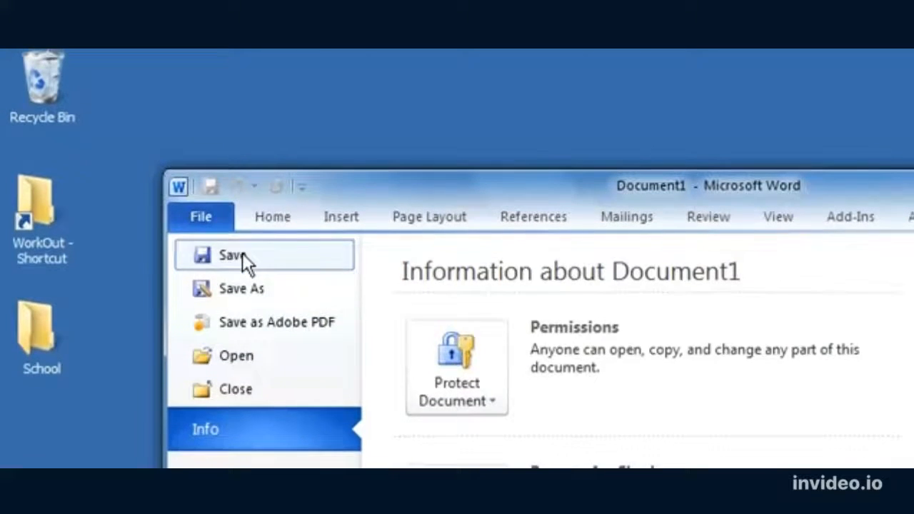
# Step: Save the blank document as English Assignment 2.docx in the School folder
pyautogui.click(230, 256)
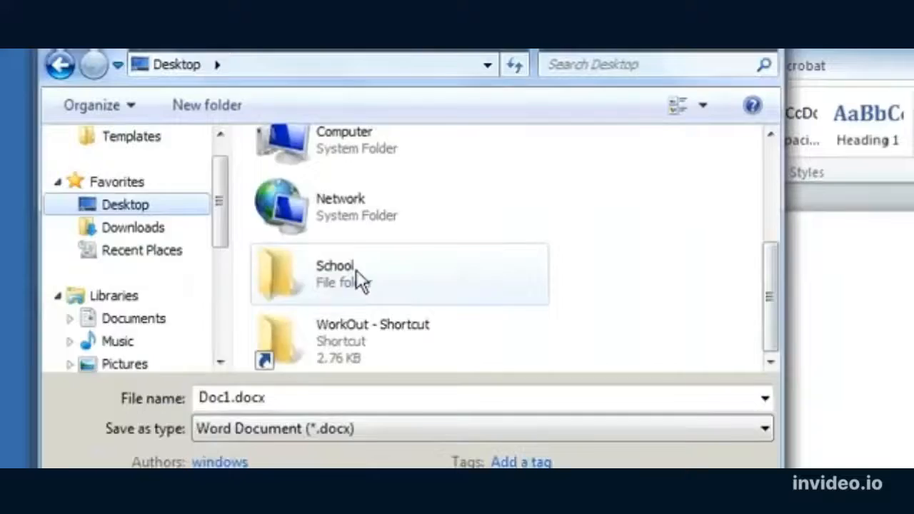
pyautogui.doubleClick(334, 274)
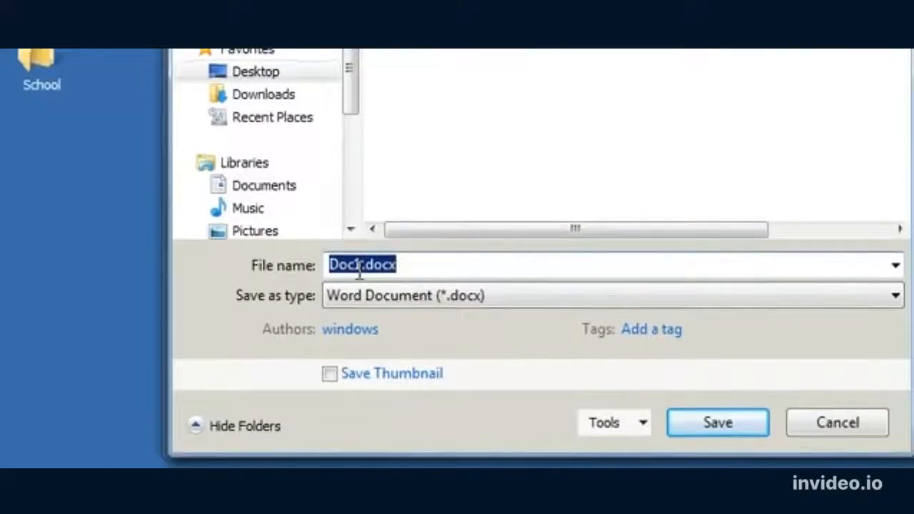
pyautogui.write('En')
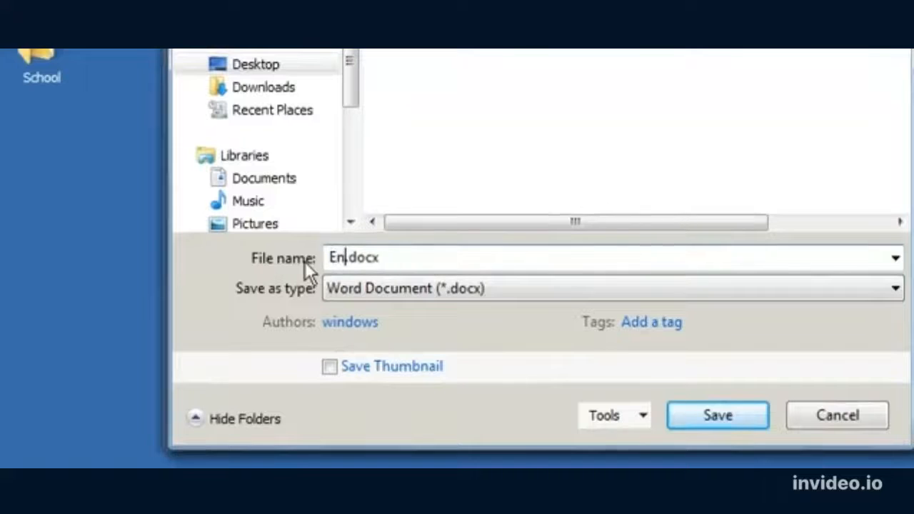
pyautogui.write('English Assignment 2')
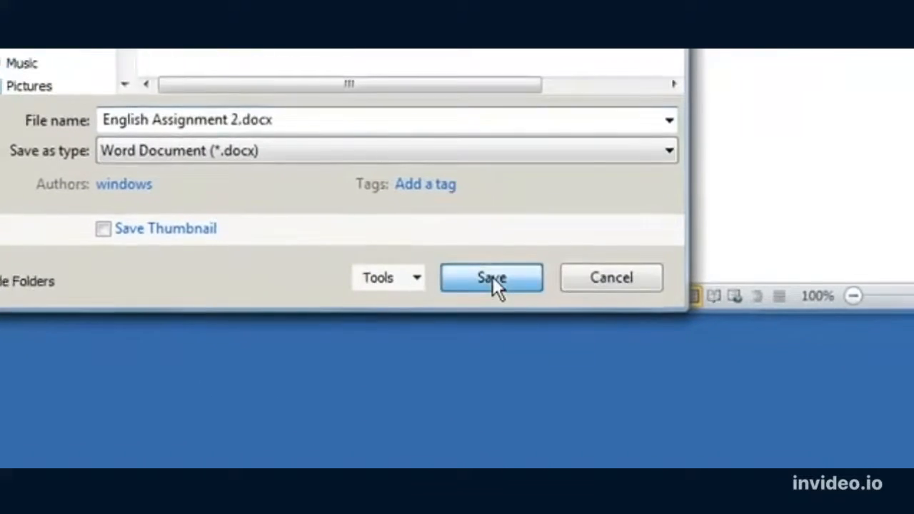
pyautogui.click(492, 277)
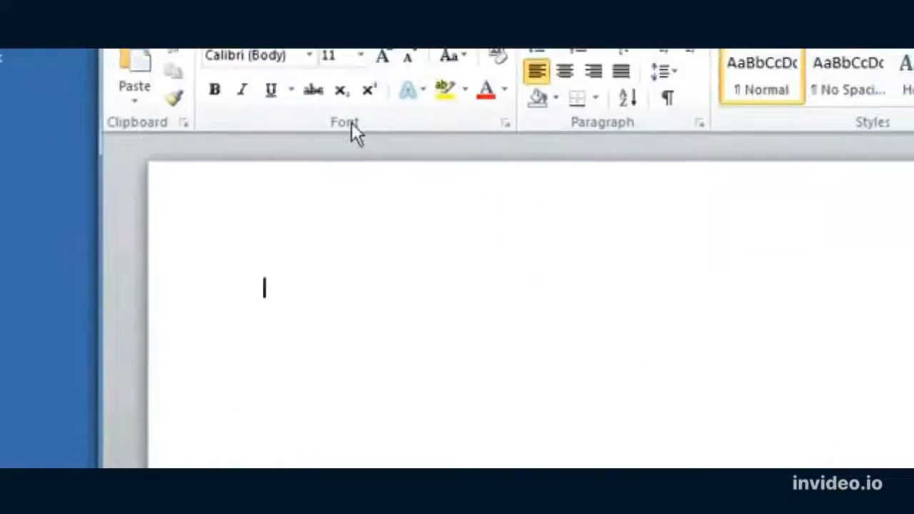
pyautogui.click(201, 226)
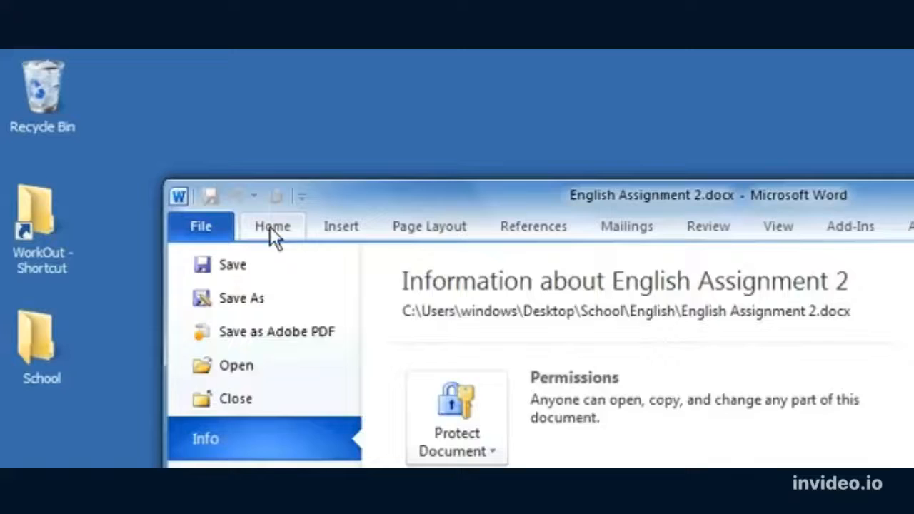
pyautogui.click(272, 226)
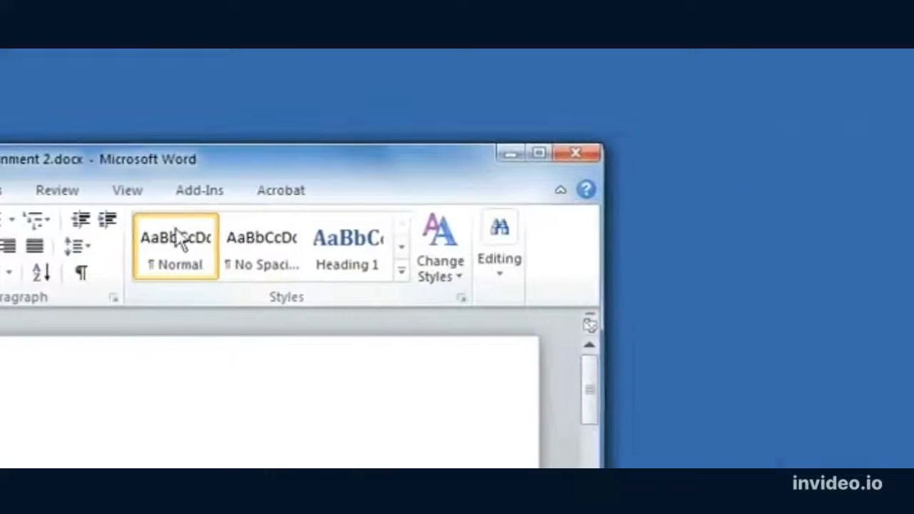
pyautogui.moveTo(400, 272)
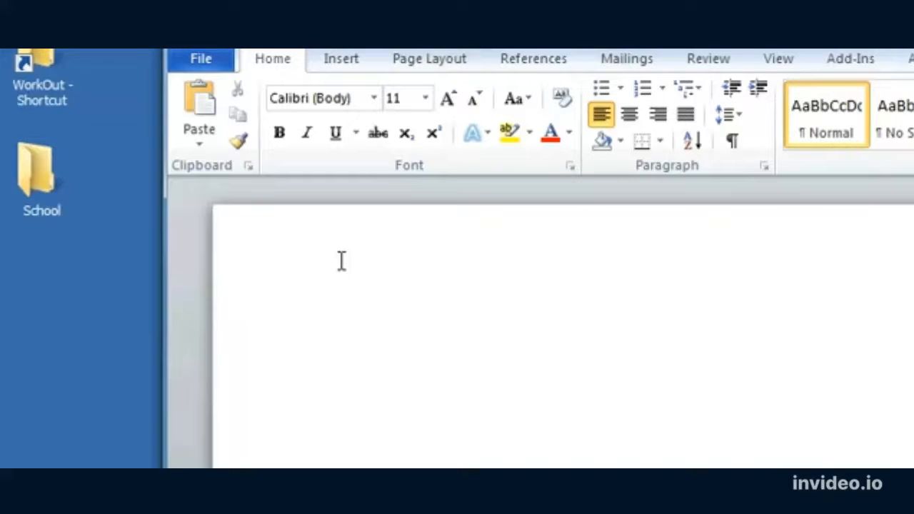
# Step: Type a bold 'Title' line and a 'Sub Title' line beneath it
pyautogui.write('do')
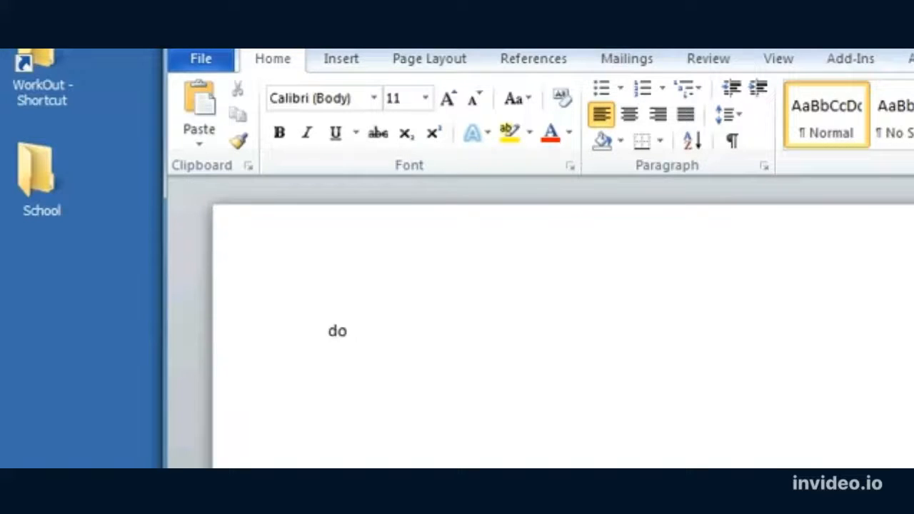
pyautogui.write('Docume')
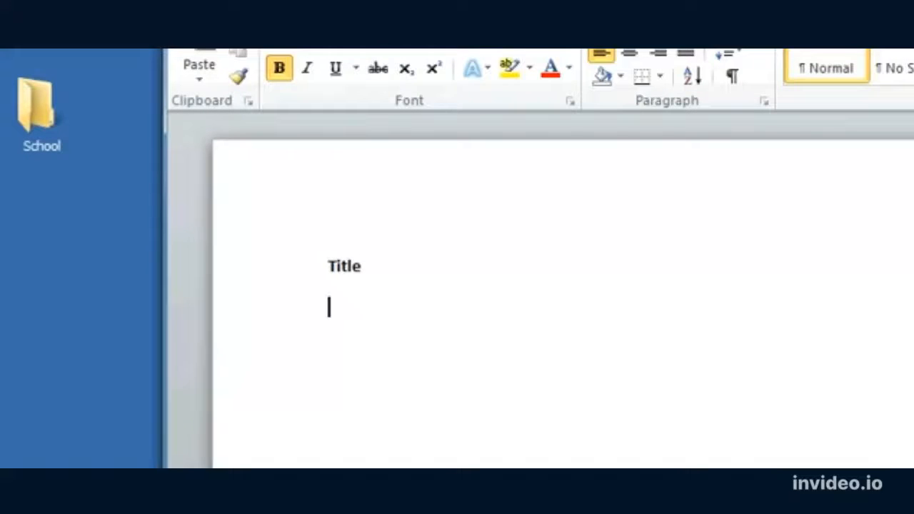
pyautogui.write('Sub Titl')
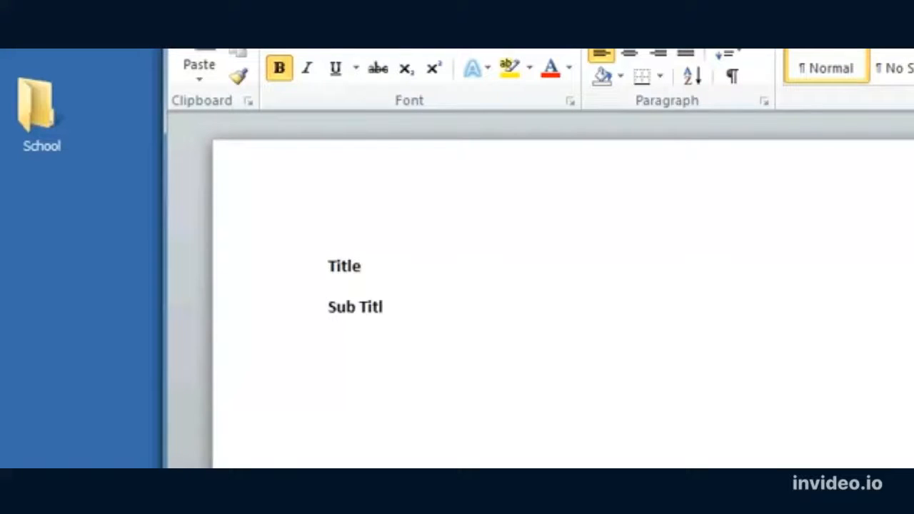
pyautogui.write('e')
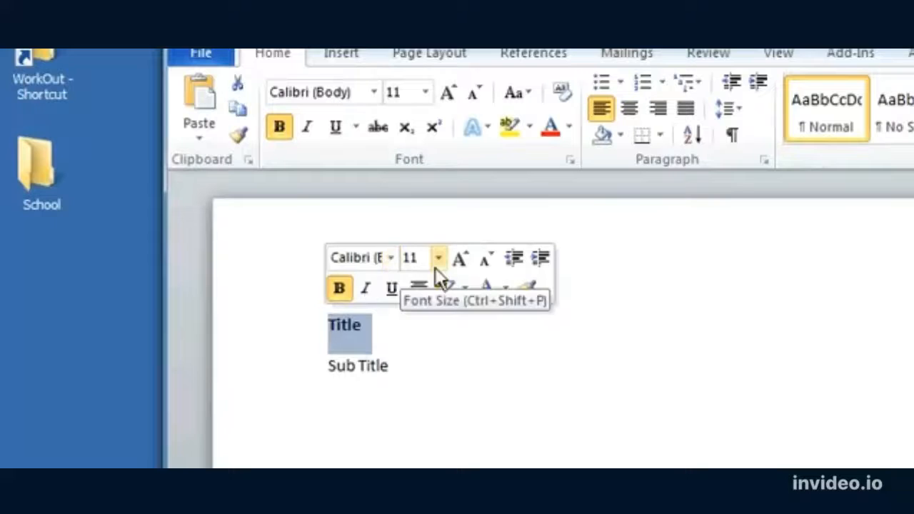
pyautogui.moveTo(420, 291)
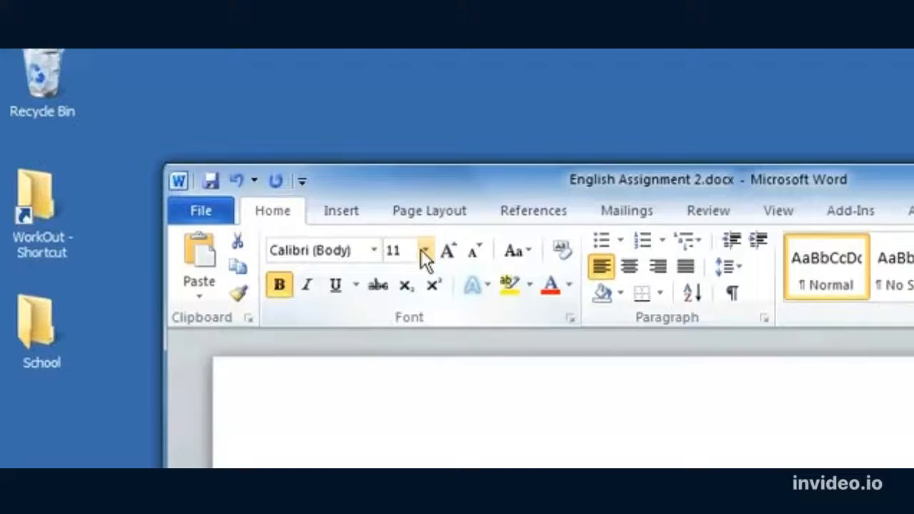
# Step: Set the Title line to 24 pt font size and centre it
pyautogui.click(424, 250)
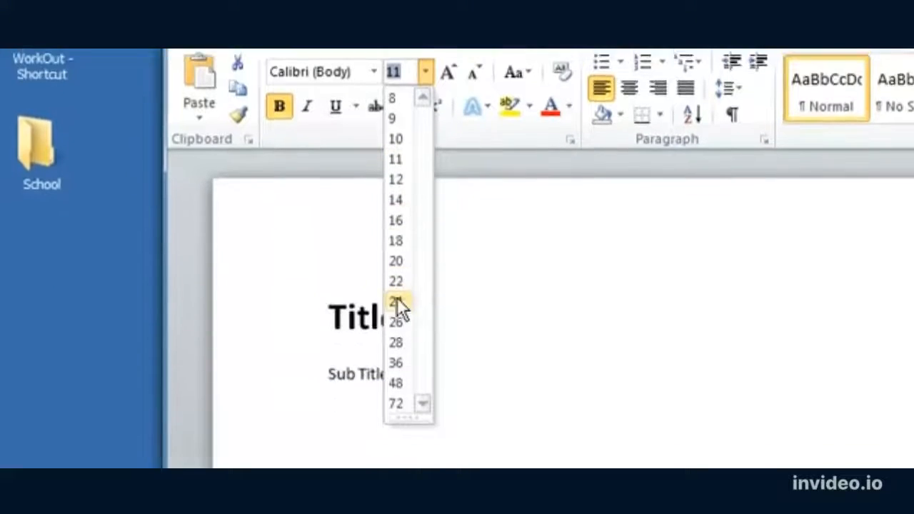
pyautogui.click(395, 330)
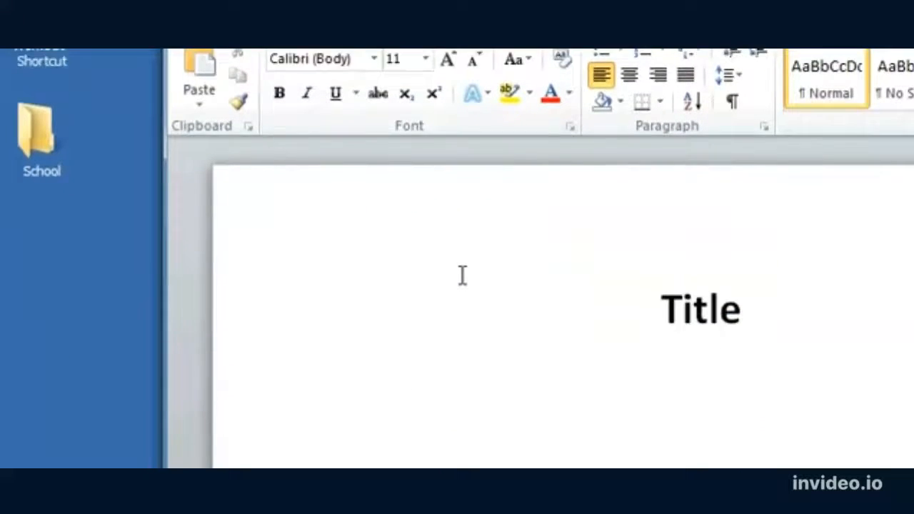
pyautogui.write('List')
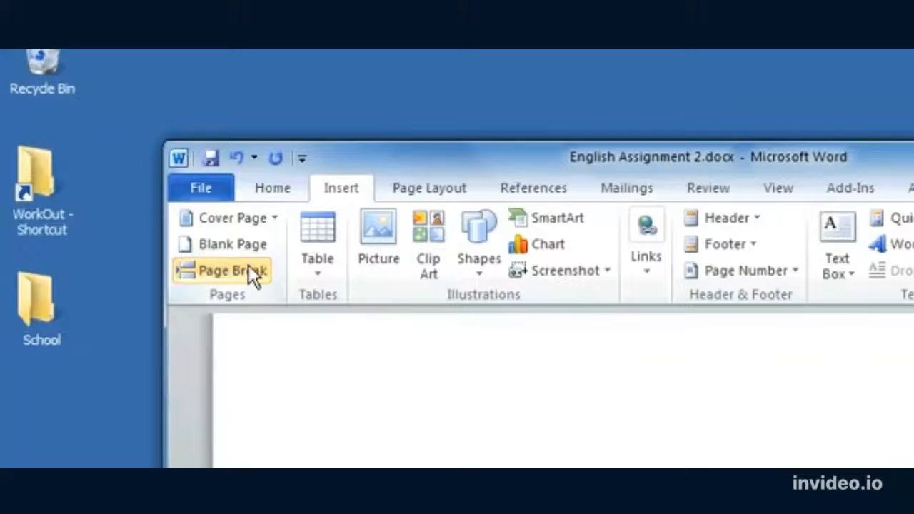
# Step: Insert a page break after the title, and cancel the Insert Picture dialog
pyautogui.click(230, 270)
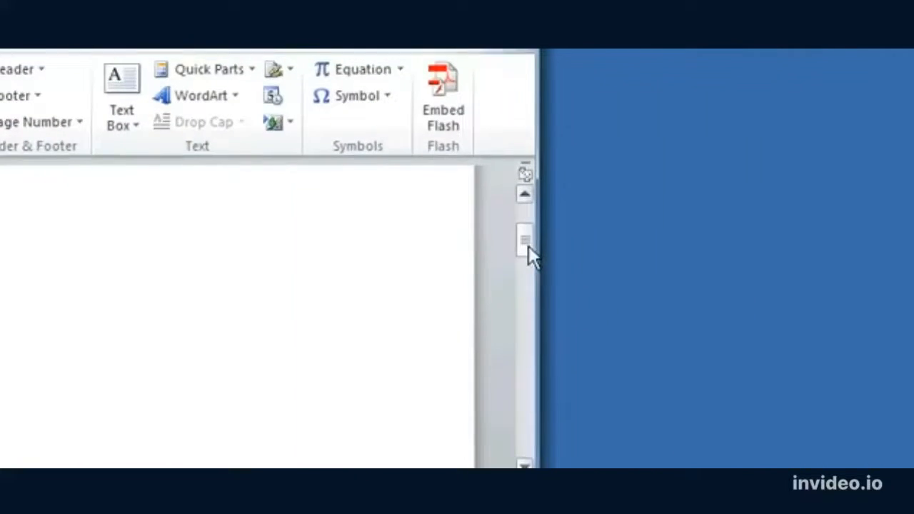
pyautogui.moveTo(525, 239); pyautogui.dragTo(525, 260)
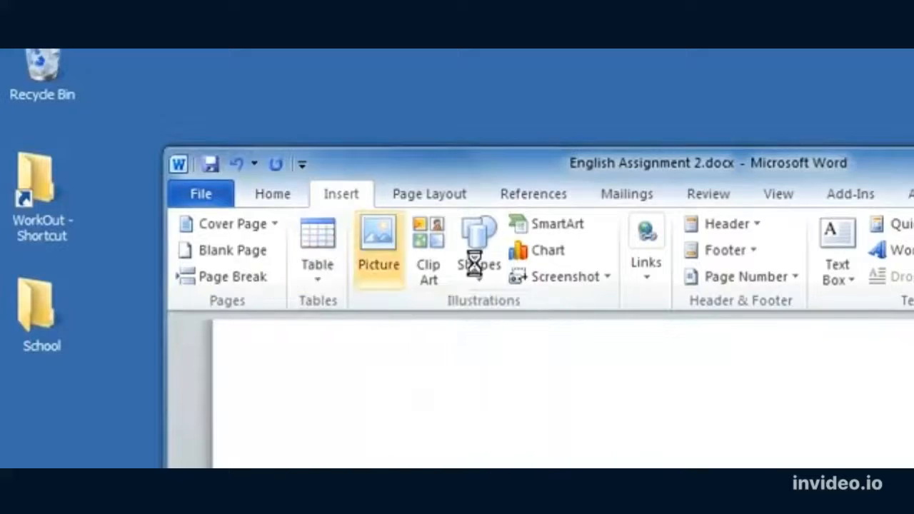
pyautogui.click(378, 236)
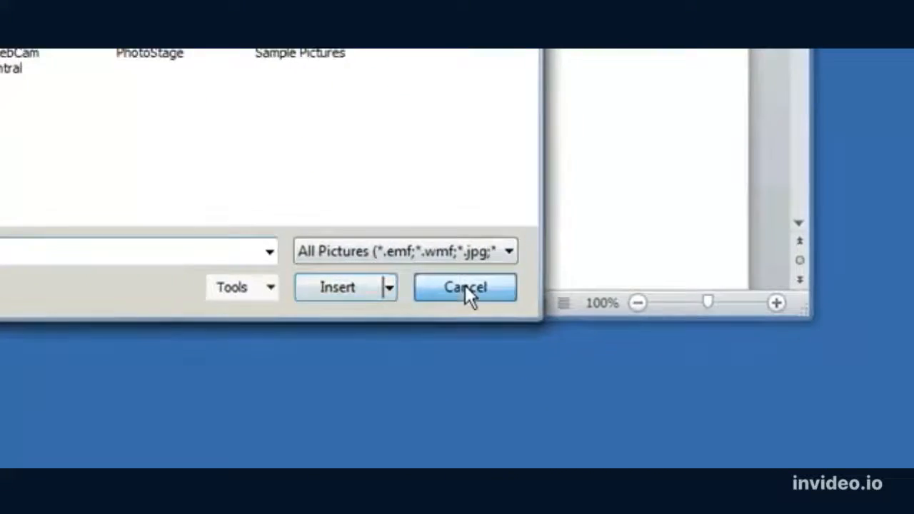
pyautogui.click(465, 286)
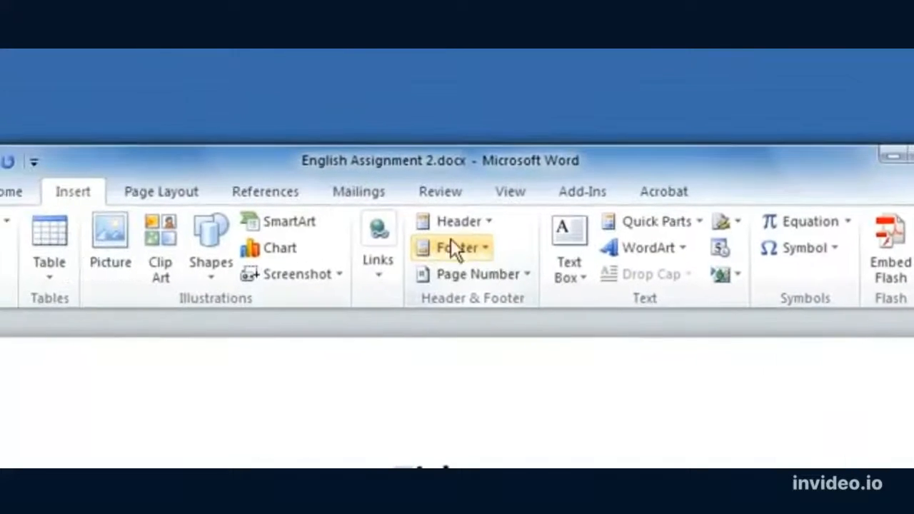
# Step: Browse the header/footer layouts and the Clip Art collection
pyautogui.click(452, 248)
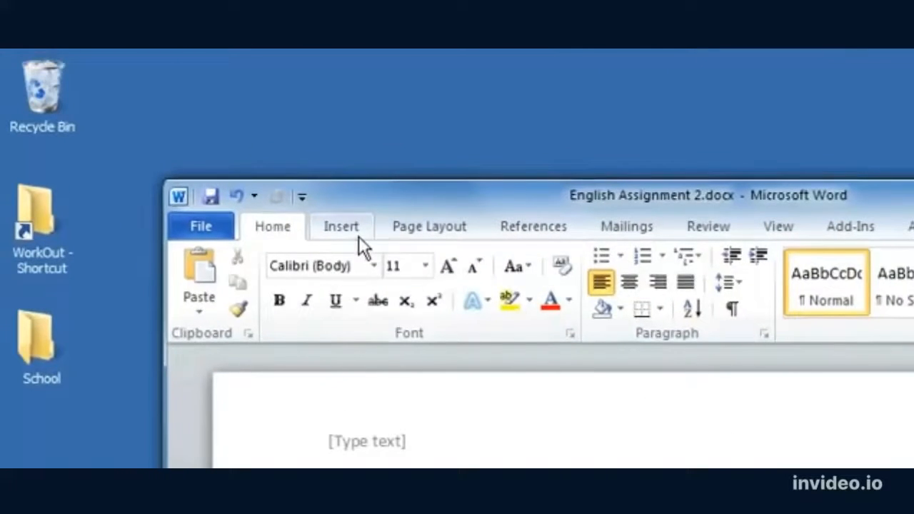
pyautogui.click(340, 226)
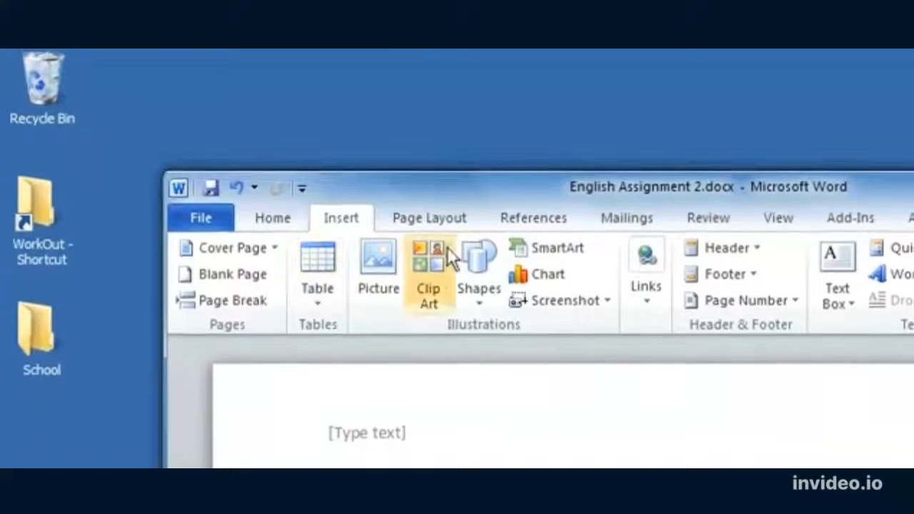
pyautogui.click(429, 218)
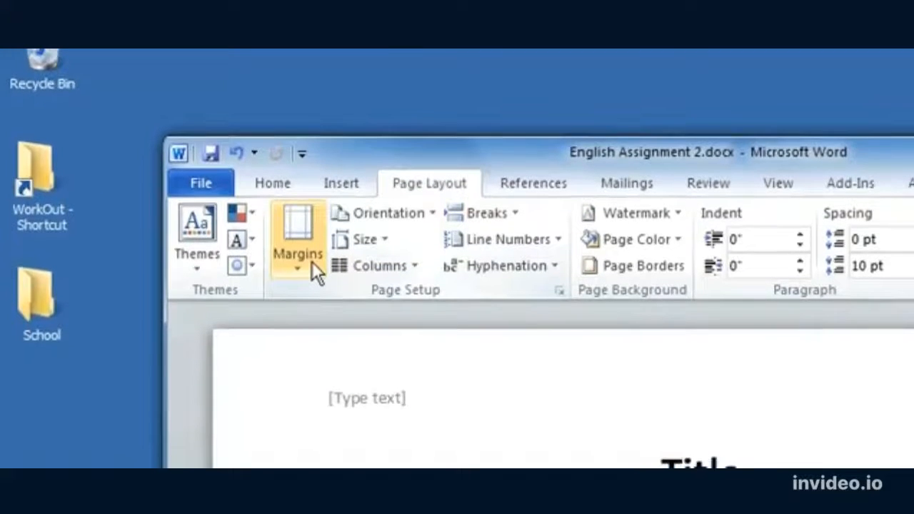
# Step: Check the margin and orientation presets, then type 'text' on page 2
pyautogui.click(298, 247)
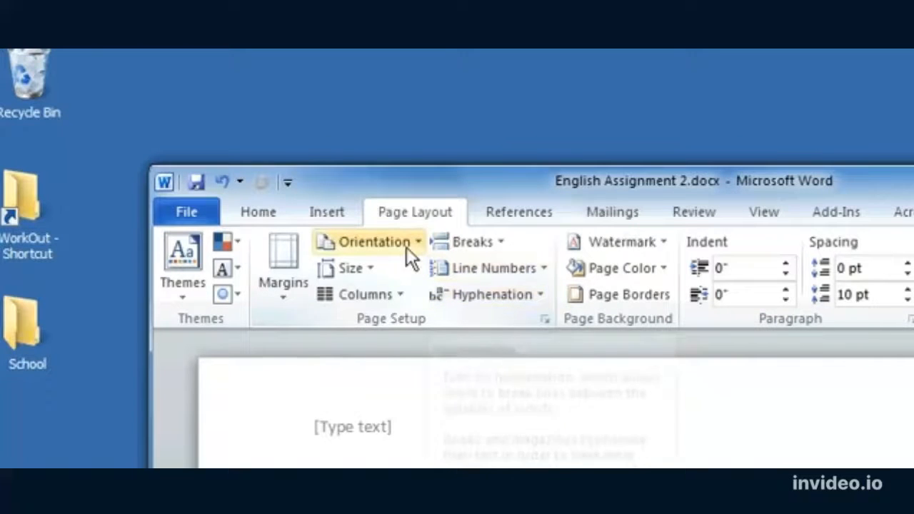
pyautogui.click(370, 241)
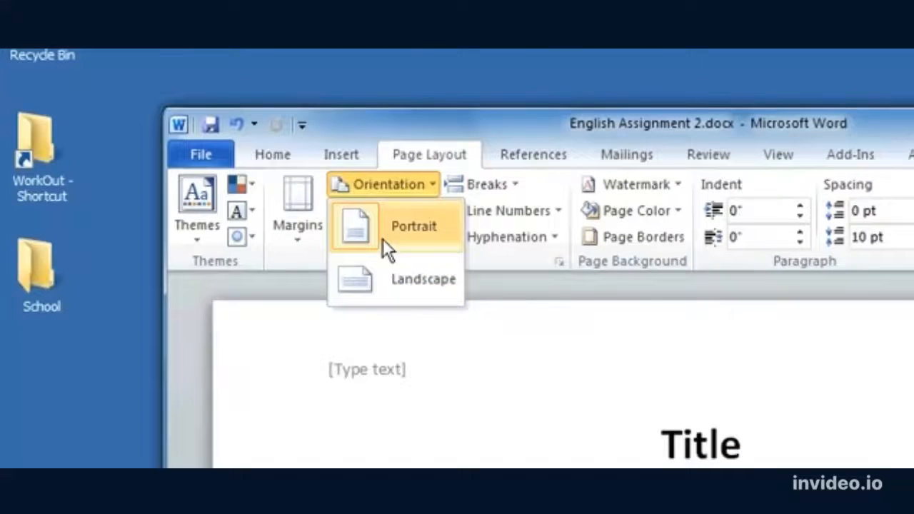
pyautogui.moveTo(399, 292)
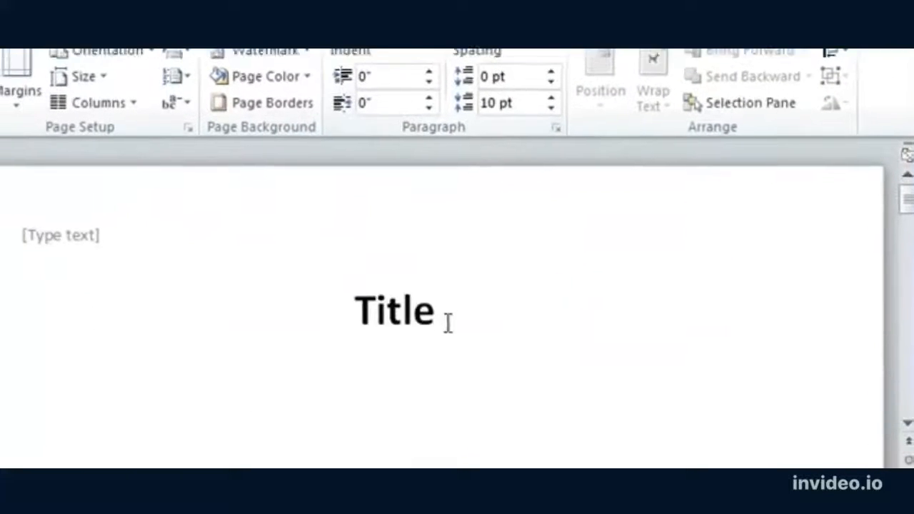
pyautogui.scroll(-3)
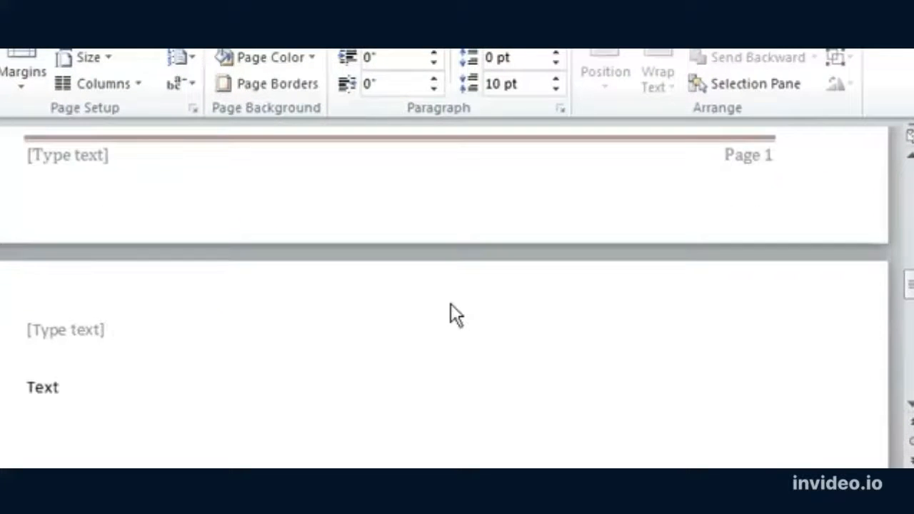
pyautogui.write('text')
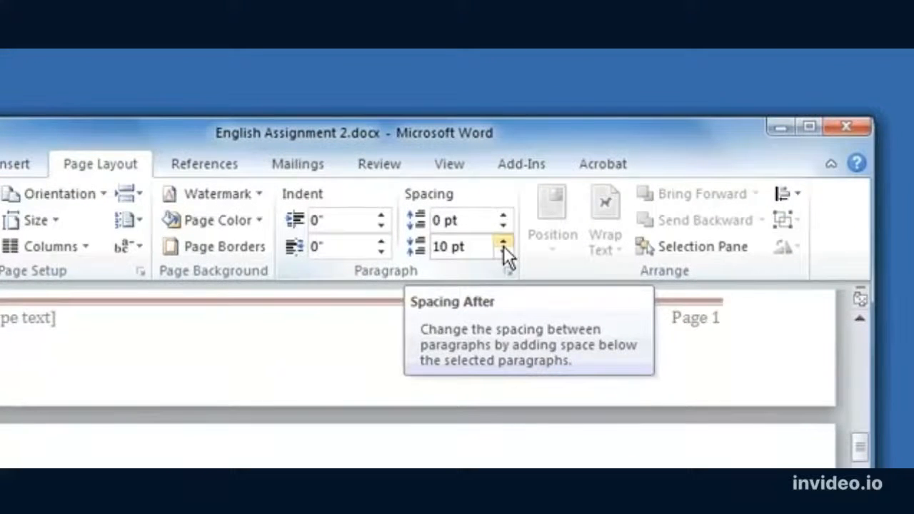
# Step: Raise paragraph Spacing After from 10 pt to 24 pt
pyautogui.click(504, 242)
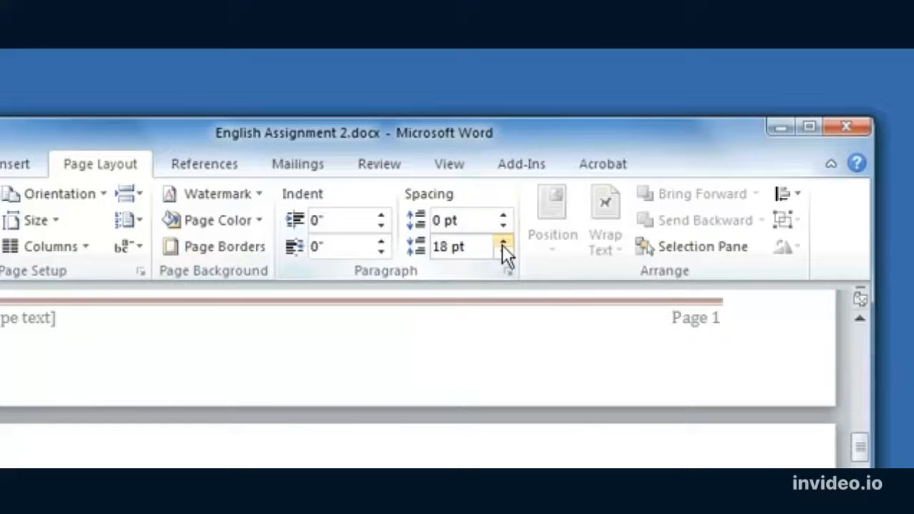
pyautogui.click(507, 270)
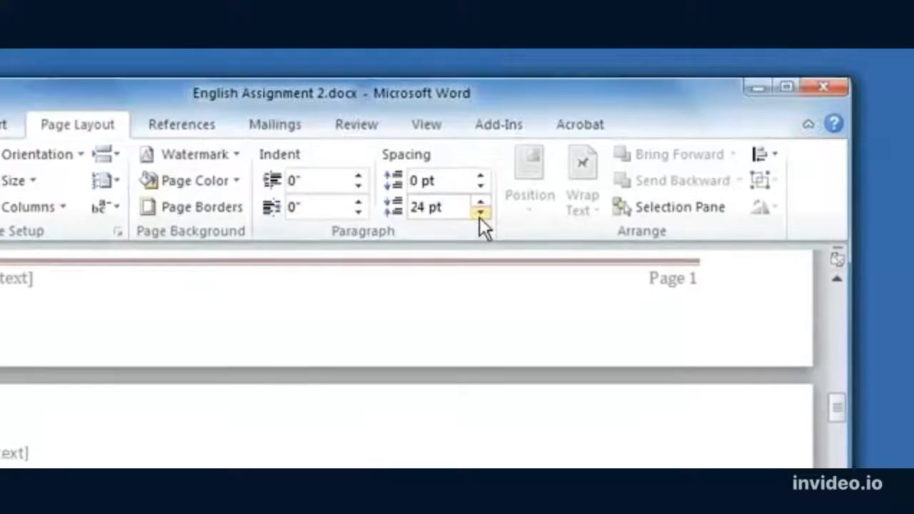
pyautogui.click(480, 213)
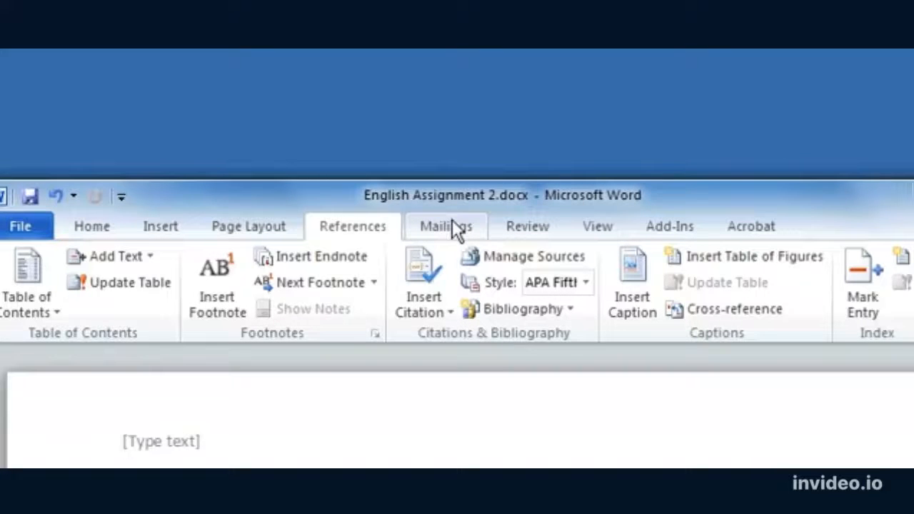
# Step: Browse the Mailings, References and Review tabs, finishing on the View tab
pyautogui.click(445, 225)
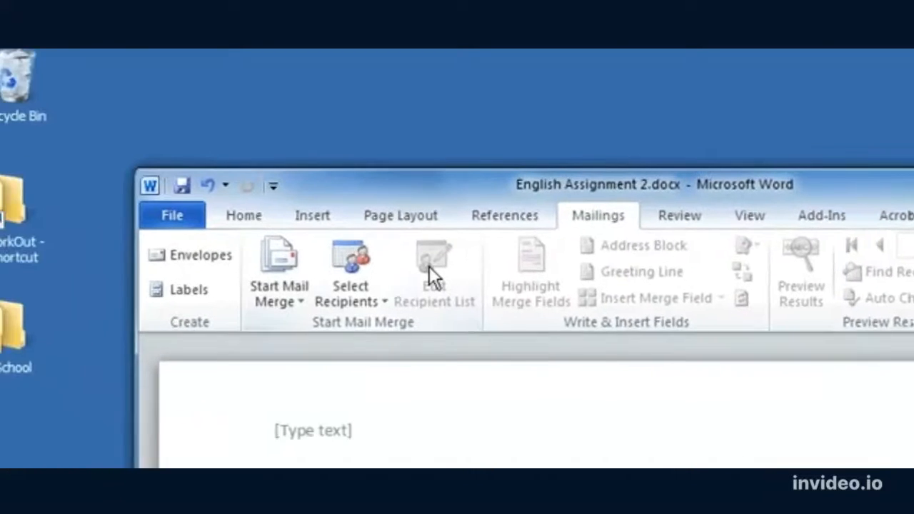
pyautogui.moveTo(461, 268)
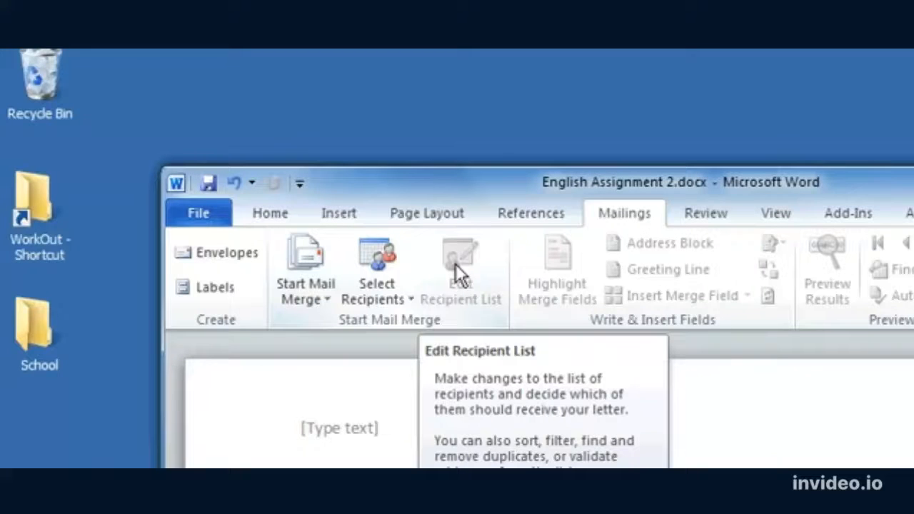
pyautogui.moveTo(486, 293)
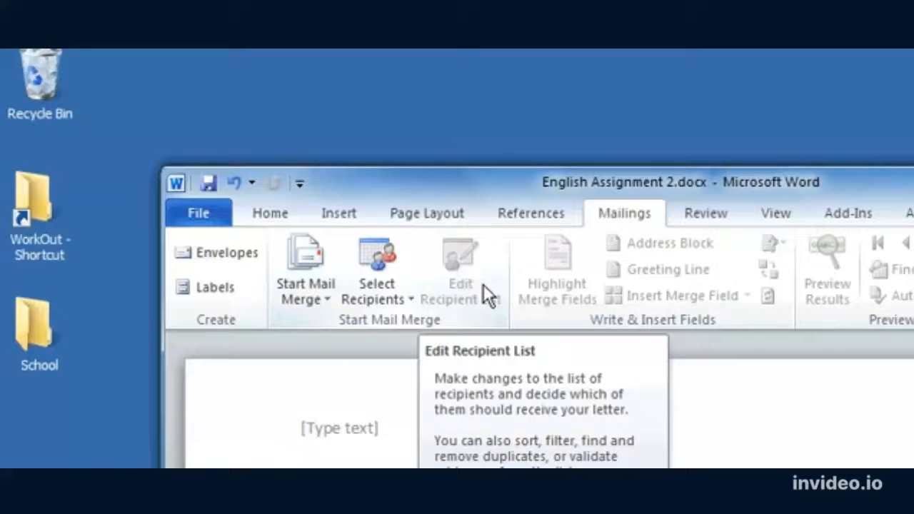
pyautogui.moveTo(511, 307)
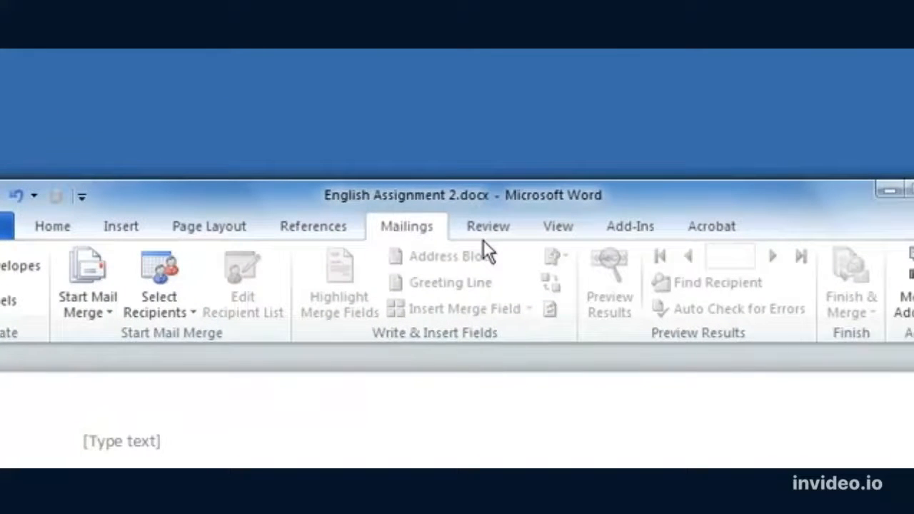
pyautogui.click(488, 226)
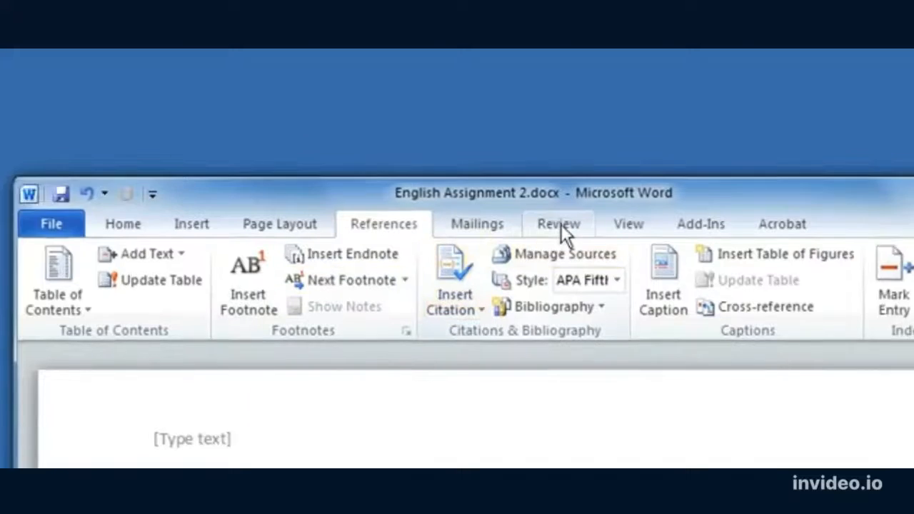
pyautogui.click(559, 224)
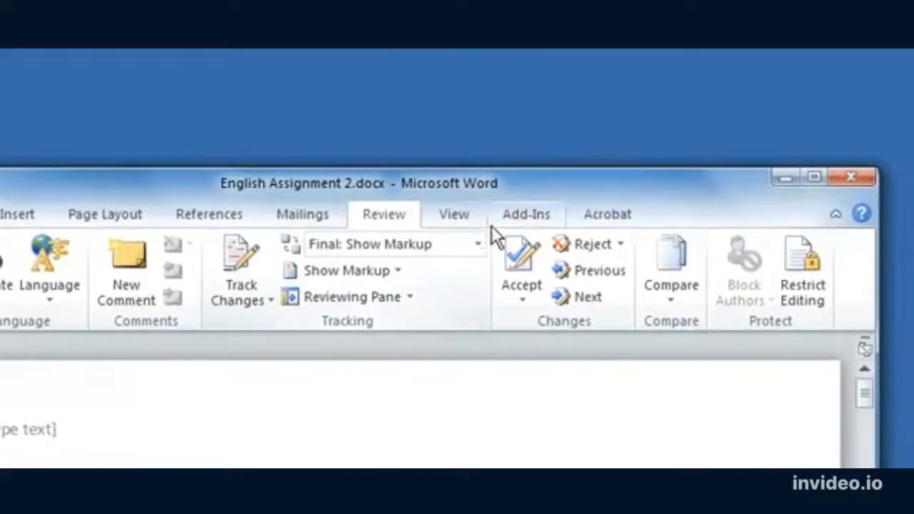
pyautogui.click(454, 214)
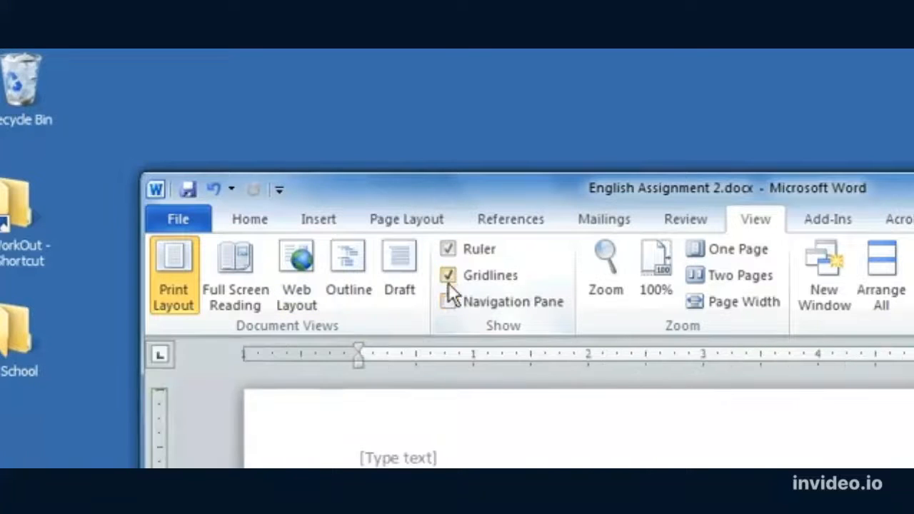
# Step: Turn off Gridlines, view the Add-Ins and Acrobat tabs, then open the Info page
pyautogui.click(448, 276)
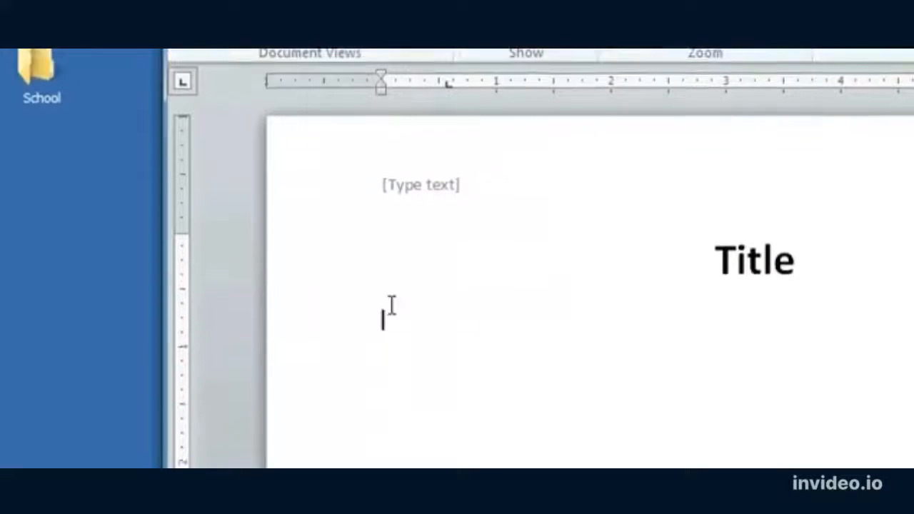
pyautogui.scroll(-3)
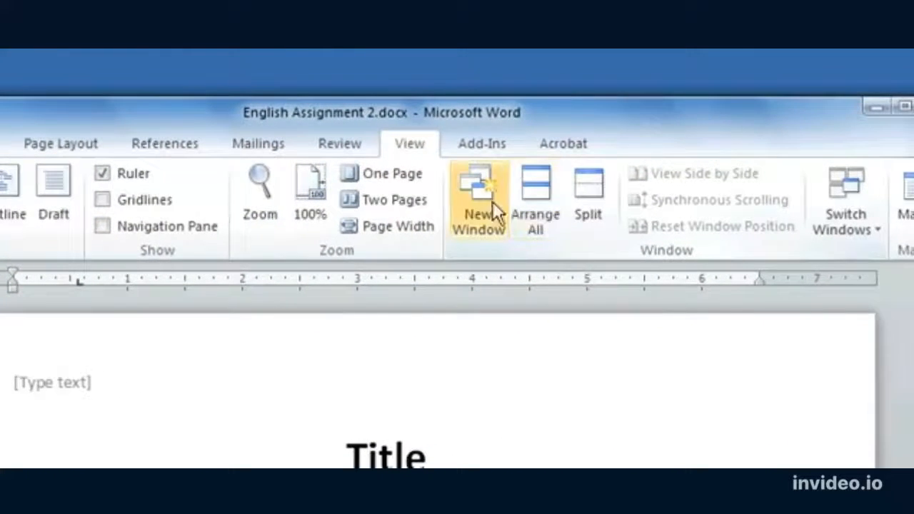
pyautogui.click(483, 143)
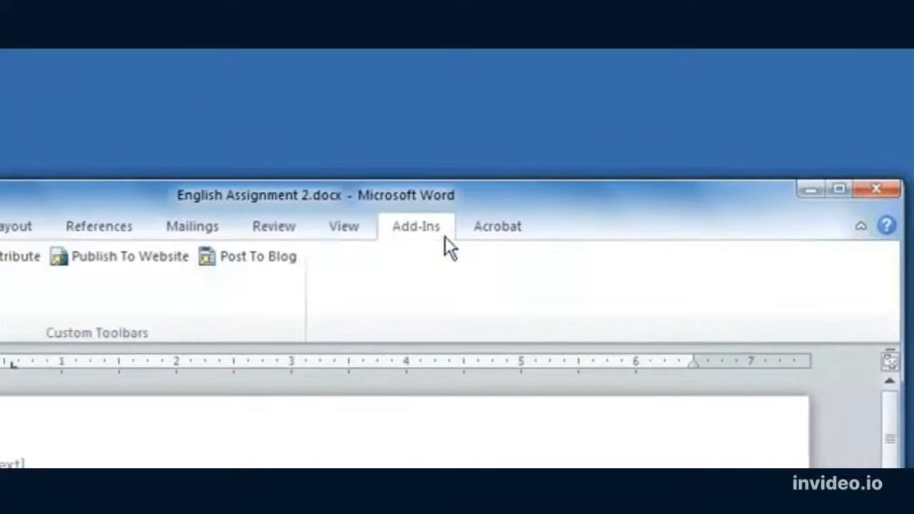
pyautogui.click(497, 225)
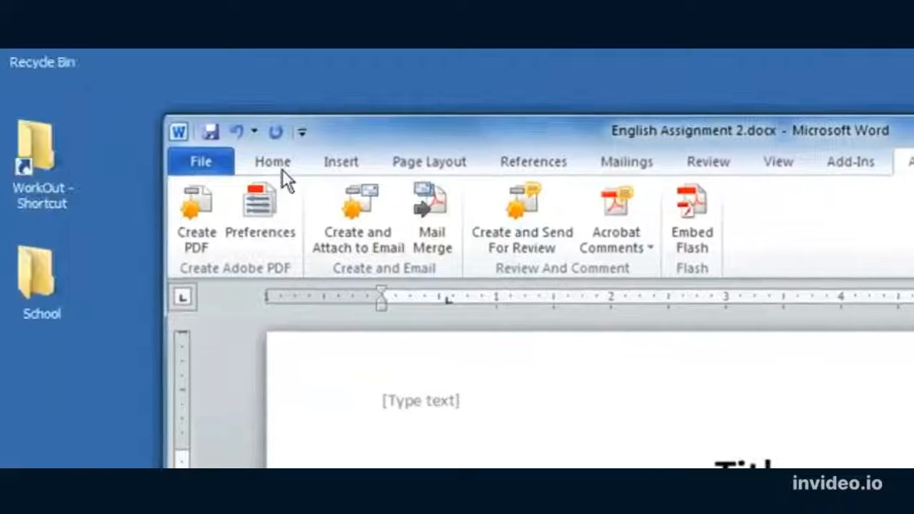
pyautogui.click(200, 161)
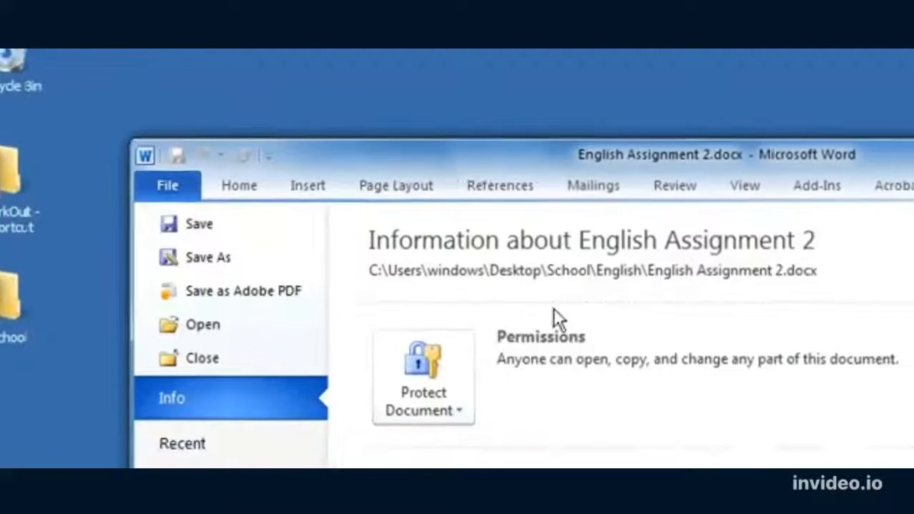